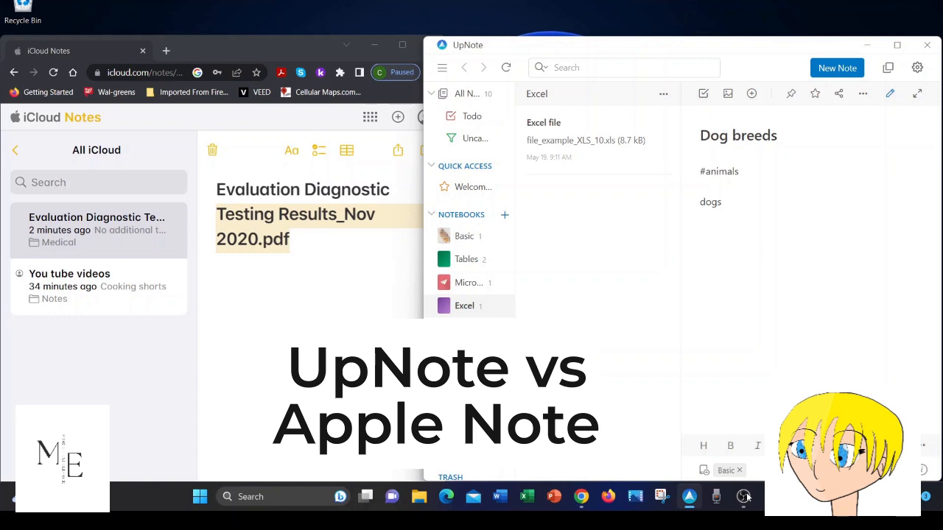
# Switch iCloud Notes from Recently Deleted to the Notes folder's You tube videos note.
pyautogui.click(743, 496)
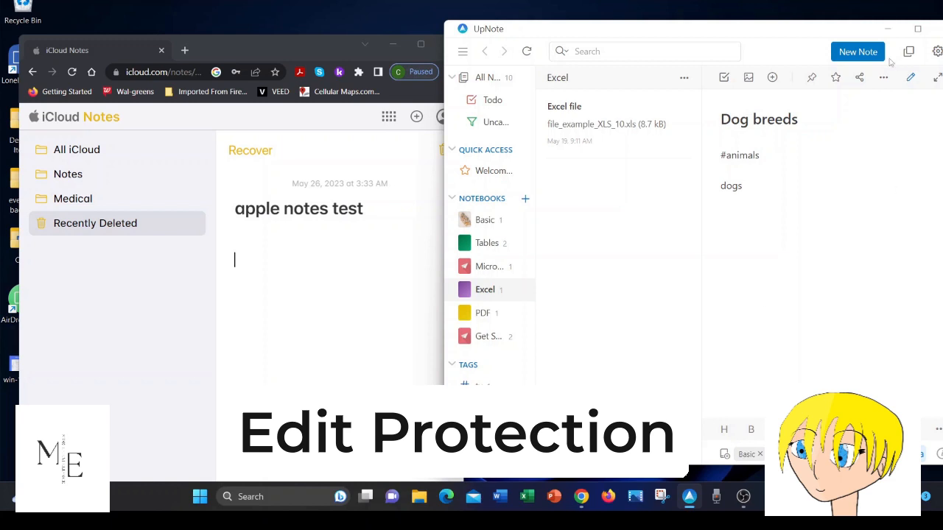
pyautogui.moveTo(774, 36)
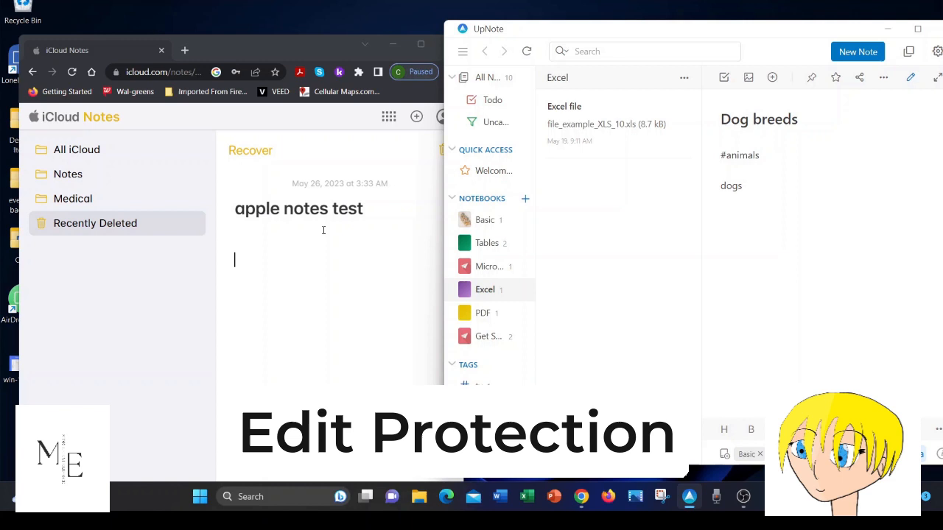
pyautogui.moveTo(354, 60)
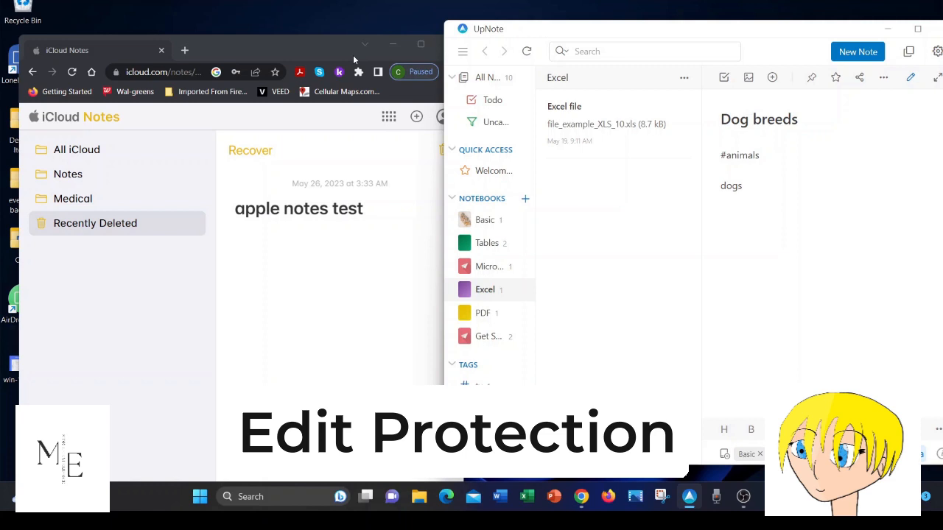
pyautogui.moveTo(687, 496)
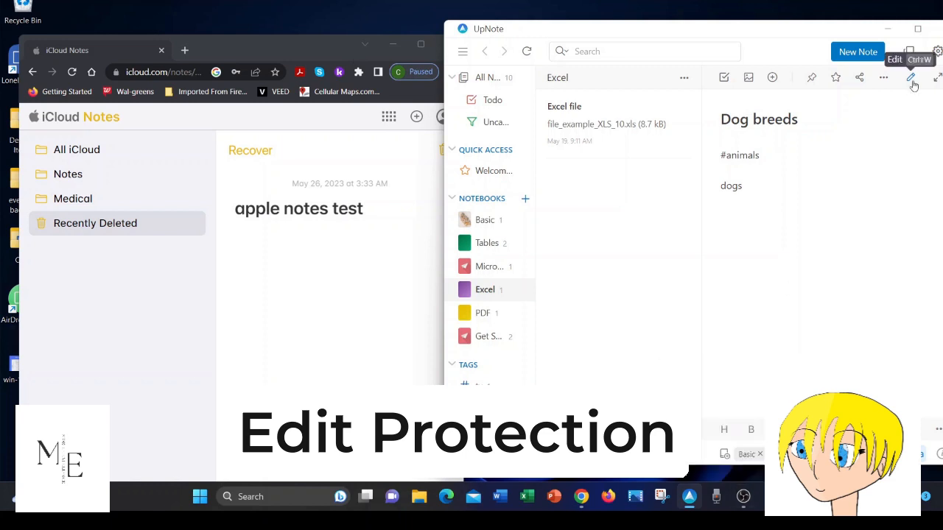
pyautogui.moveTo(891, 113)
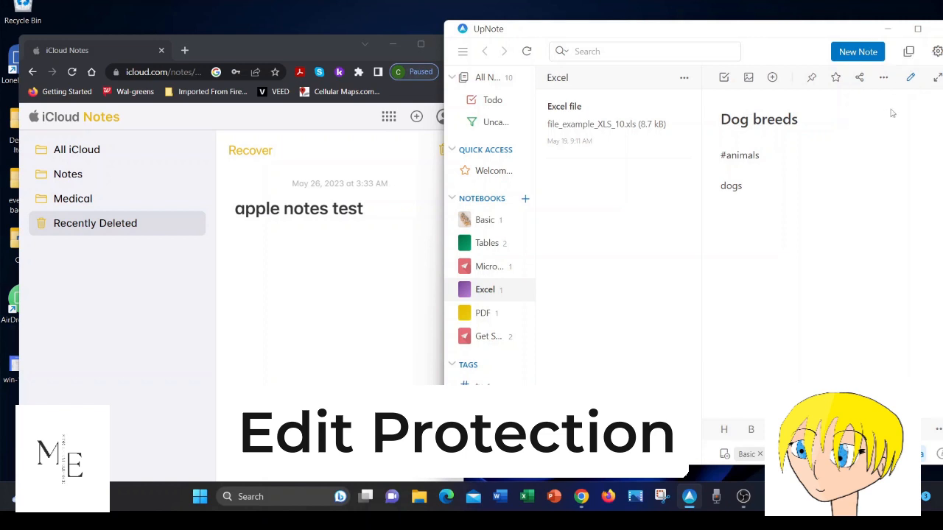
pyautogui.moveTo(911, 77)
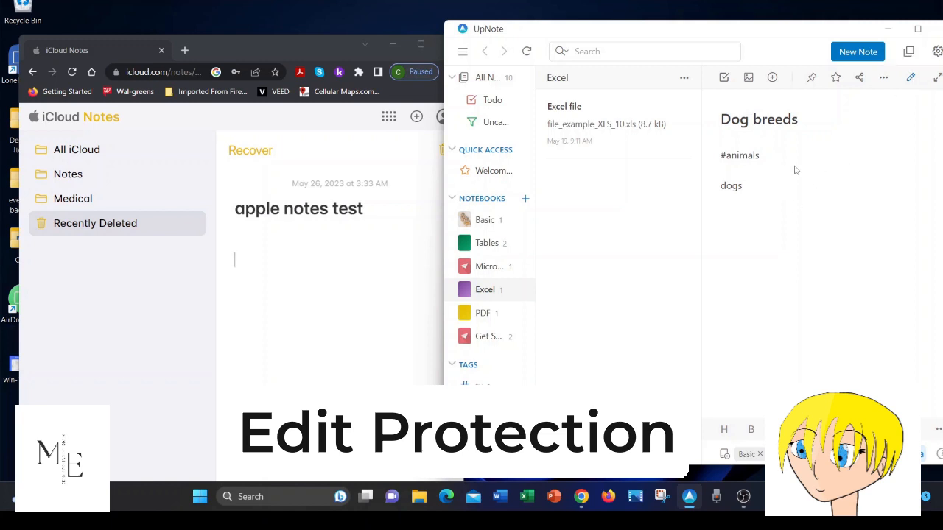
pyautogui.moveTo(891, 94)
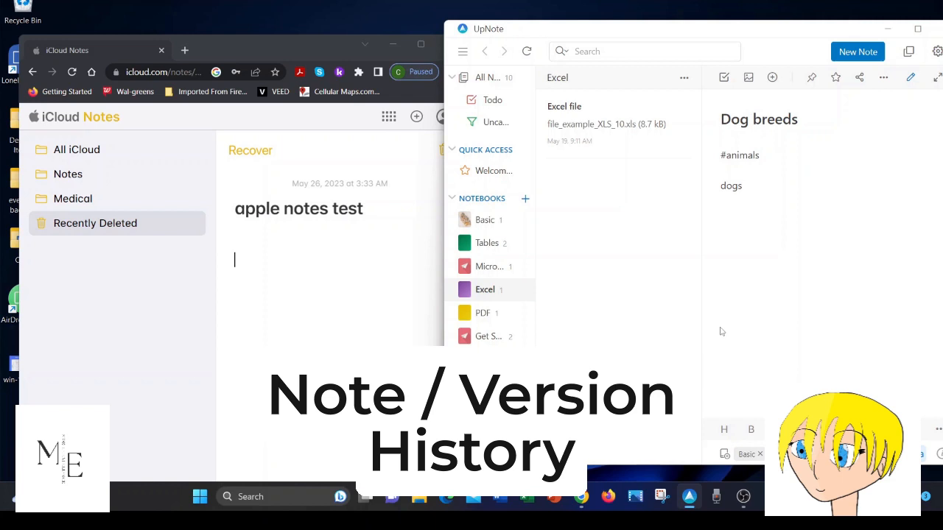
pyautogui.moveTo(447, 235)
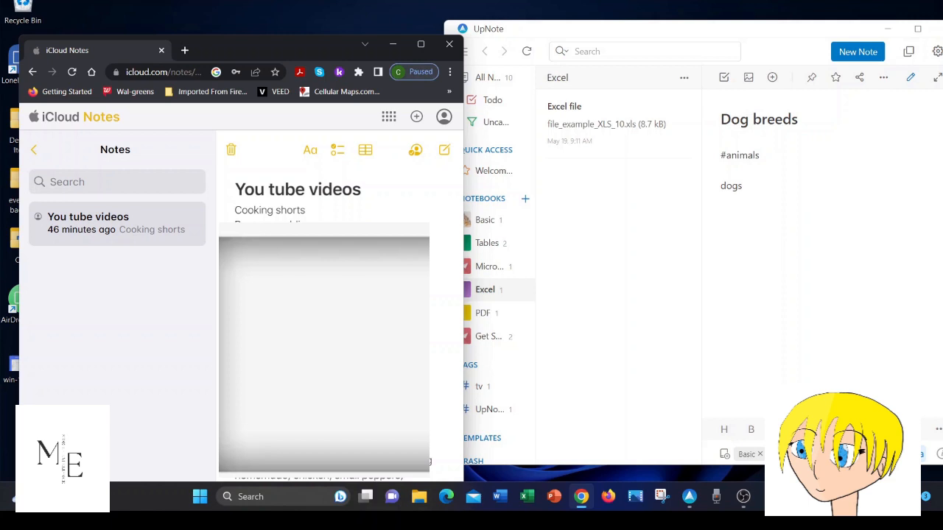
pyautogui.moveTo(593, 181)
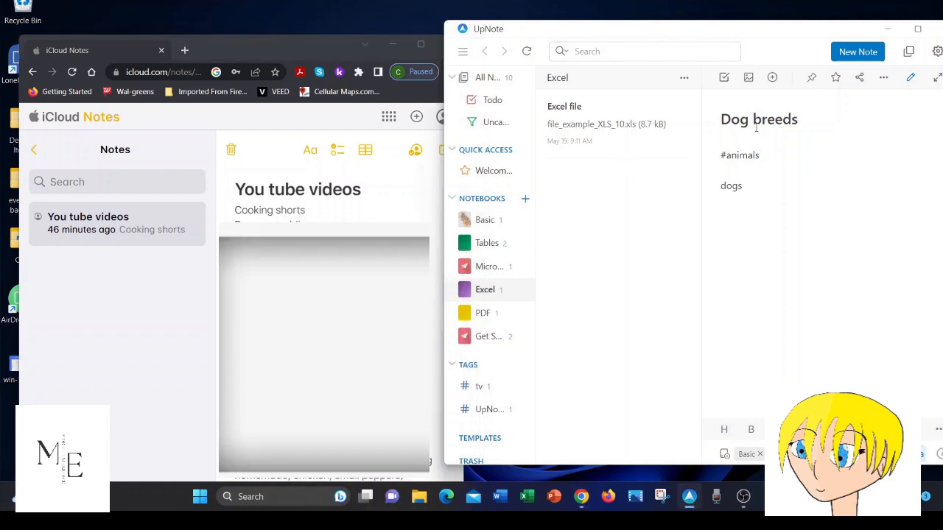
# Show the Dog breeds note's version history, listing the May 22 and May 24 versions.
pyautogui.click(883, 77)
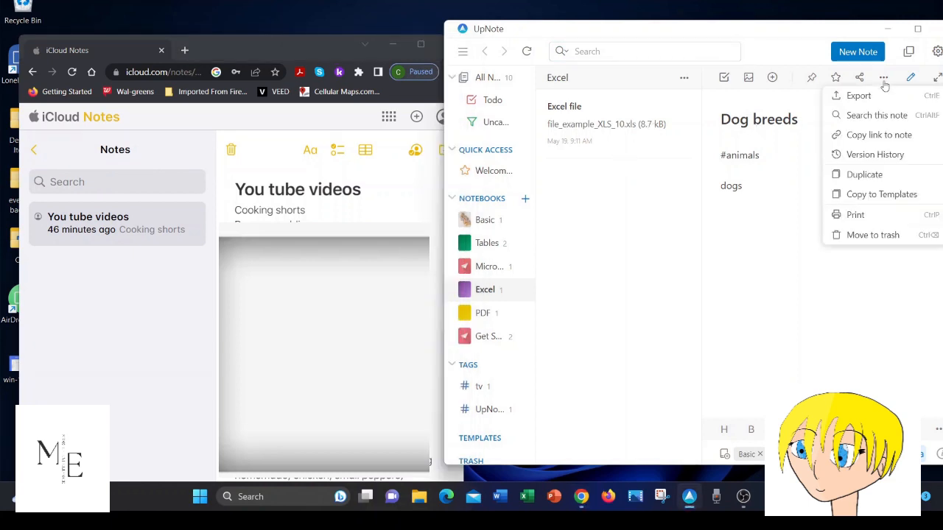
pyautogui.click(874, 154)
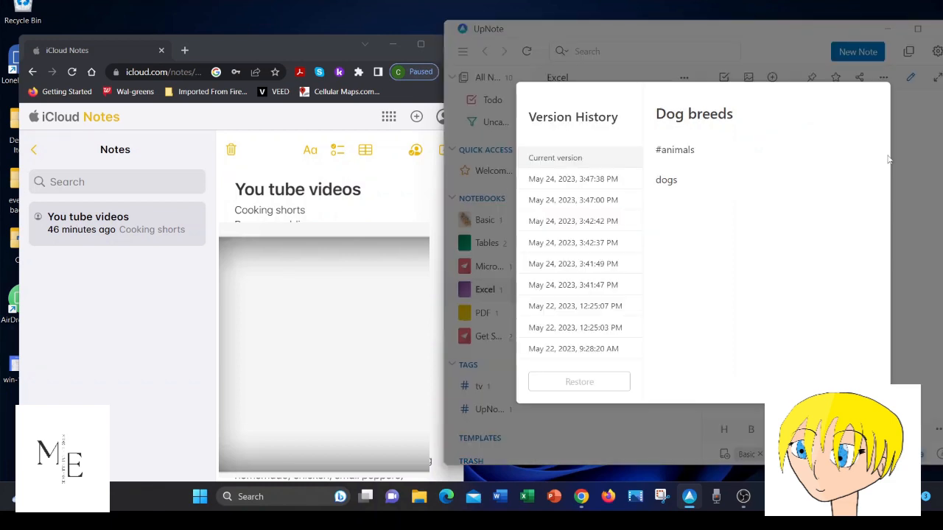
pyautogui.moveTo(597, 198)
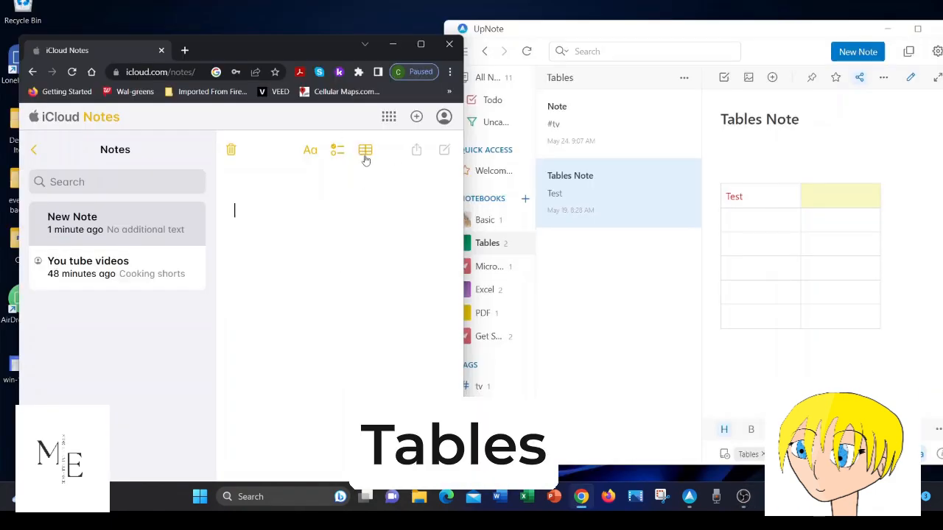
pyautogui.moveTo(372, 182)
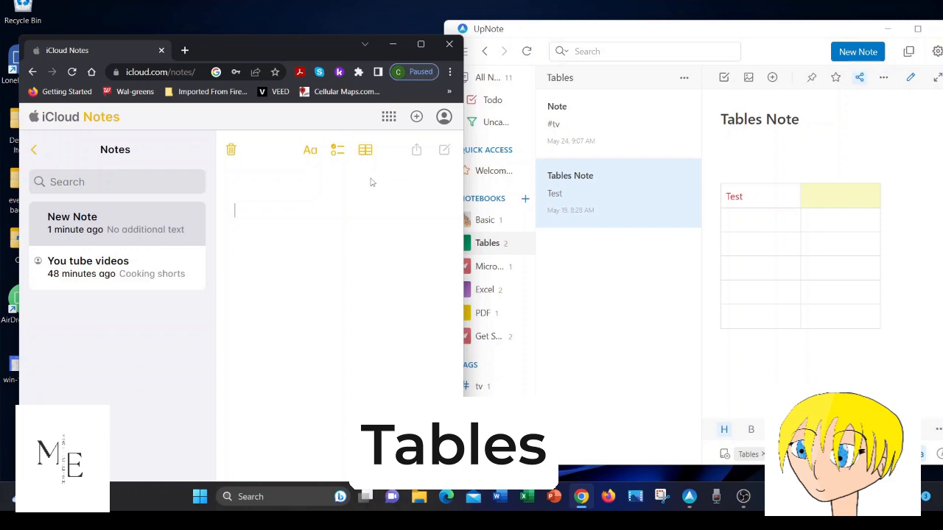
pyautogui.moveTo(365, 150)
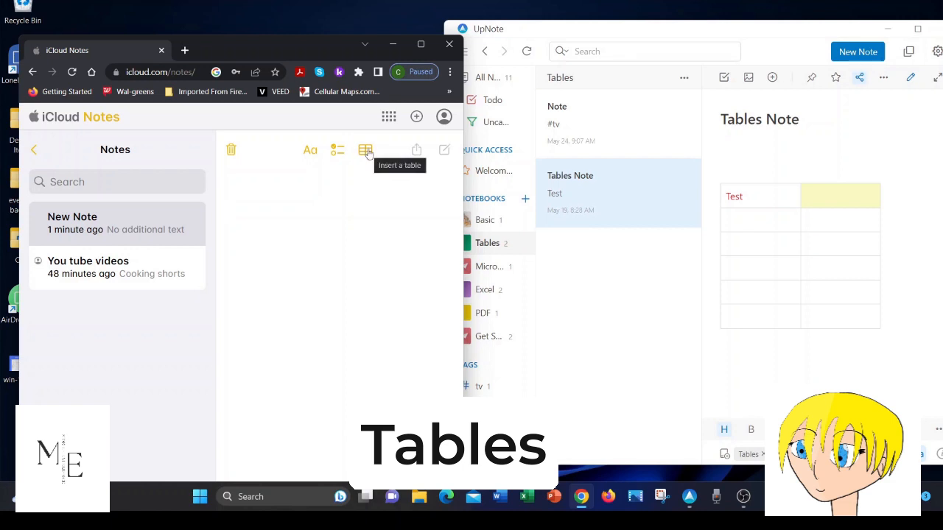
# Insert a table into the new iCloud note, then reopen the You tube videos note.
pyautogui.click(366, 150)
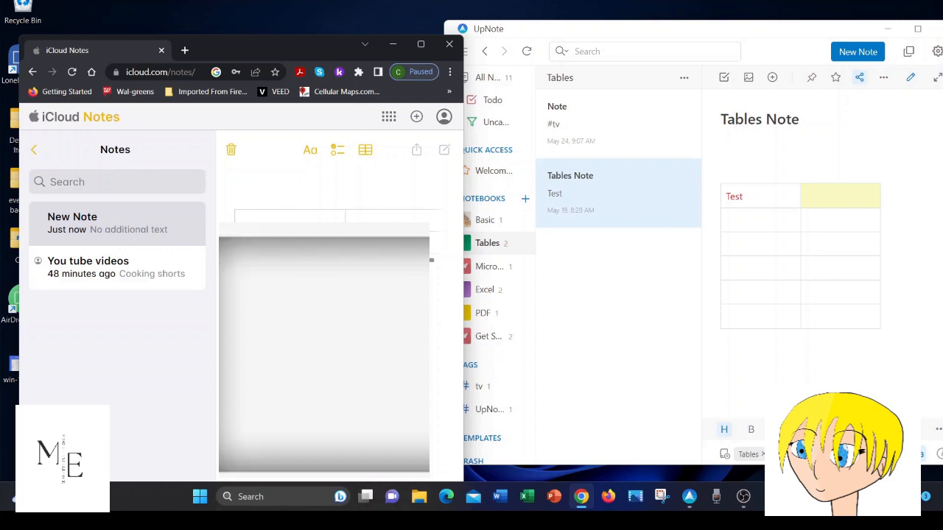
pyautogui.click(365, 151)
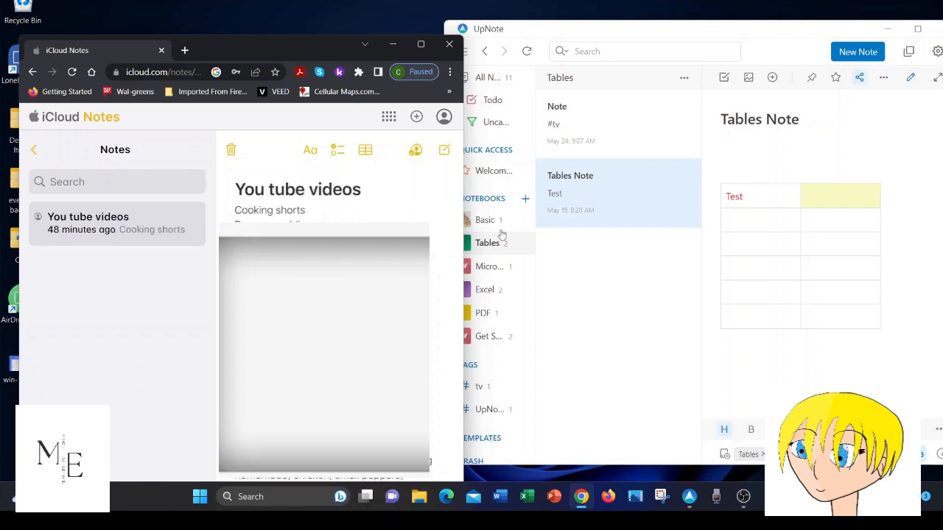
pyautogui.moveTo(648, 204)
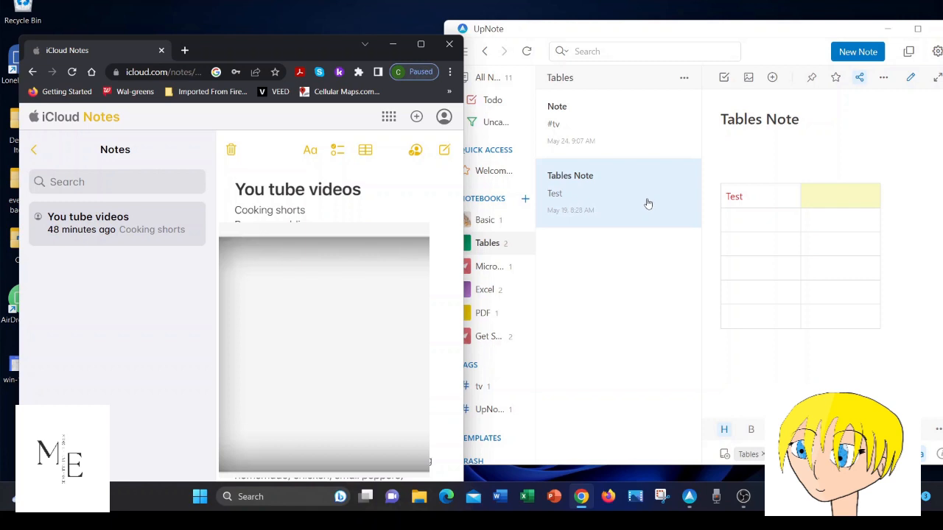
pyautogui.moveTo(771, 78)
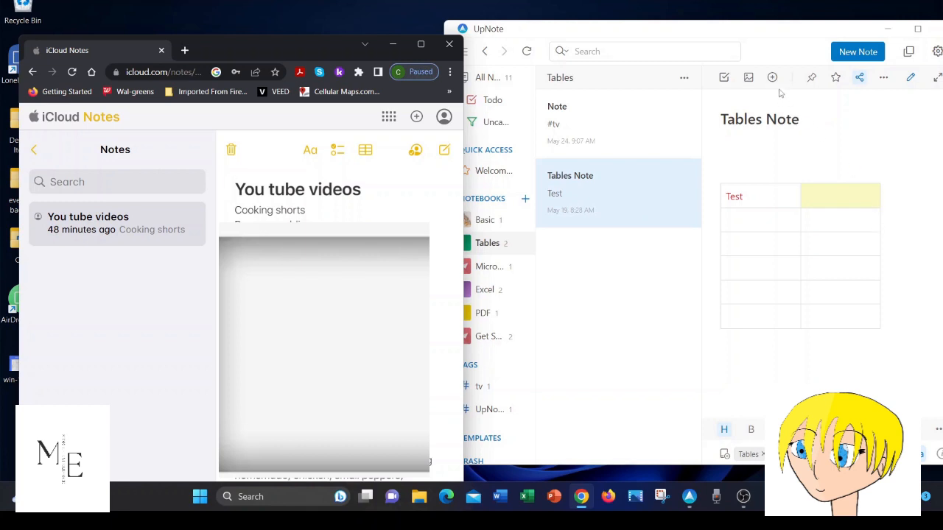
pyautogui.click(771, 77)
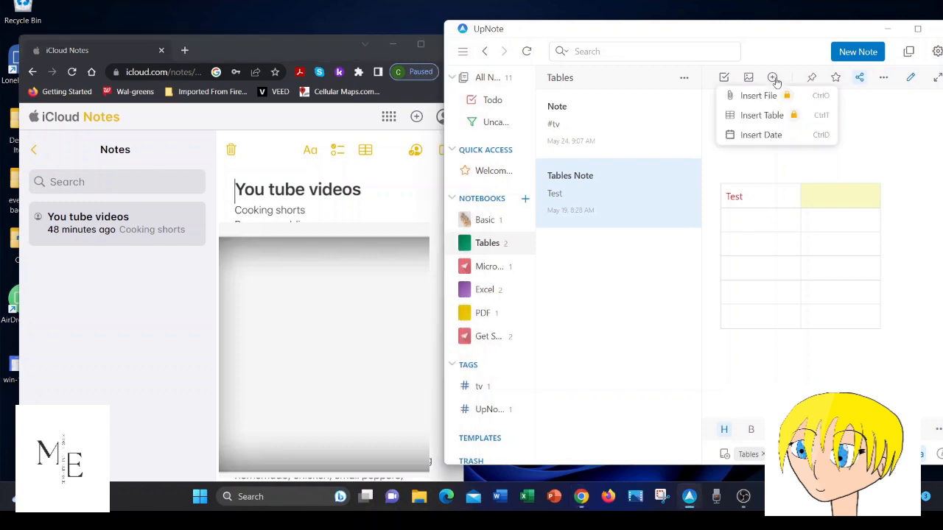
pyautogui.moveTo(761, 115)
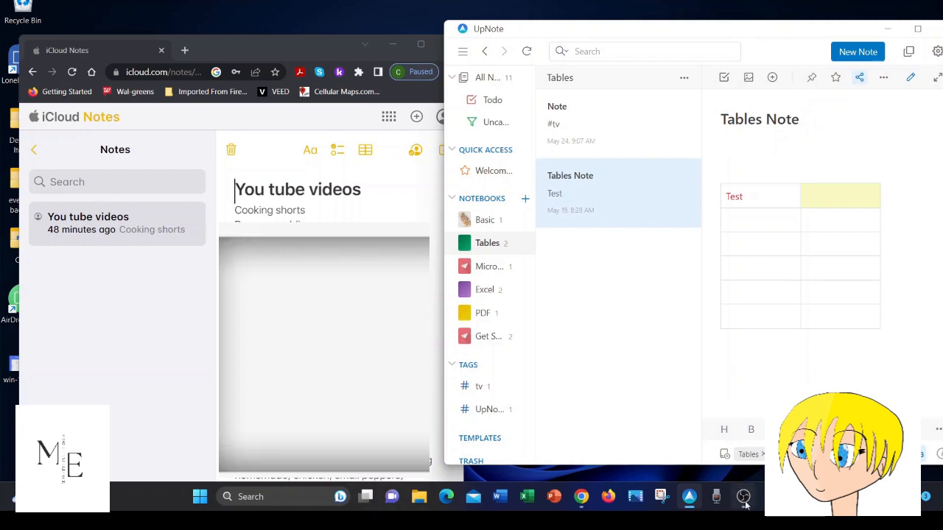
pyautogui.click(743, 496)
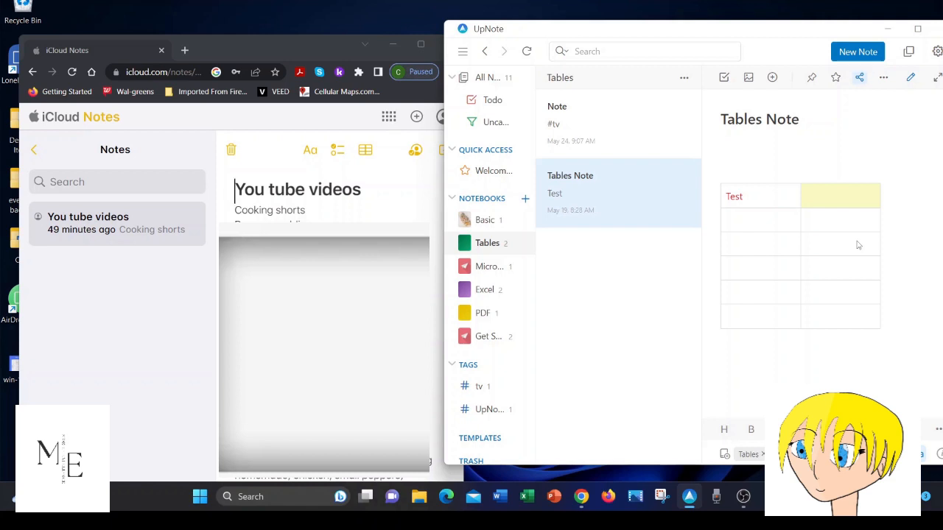
pyautogui.moveTo(810, 229)
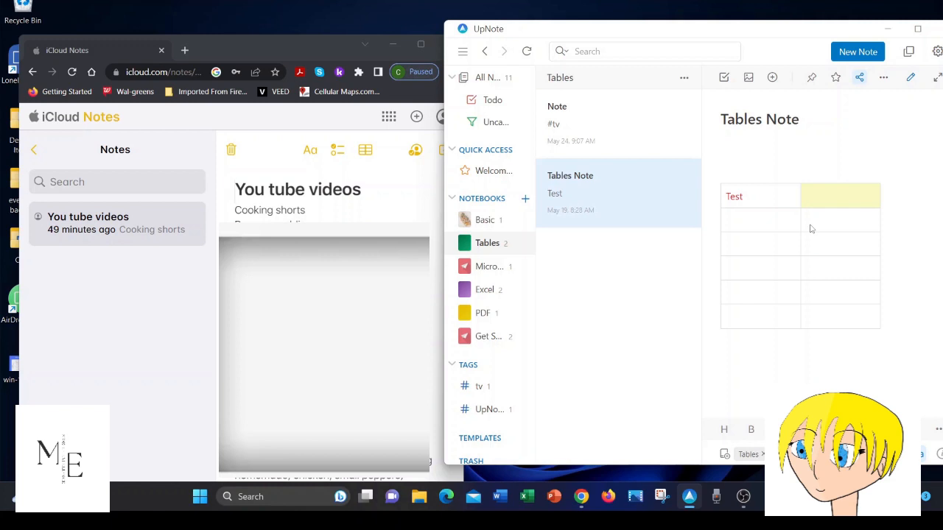
pyautogui.moveTo(923, 209)
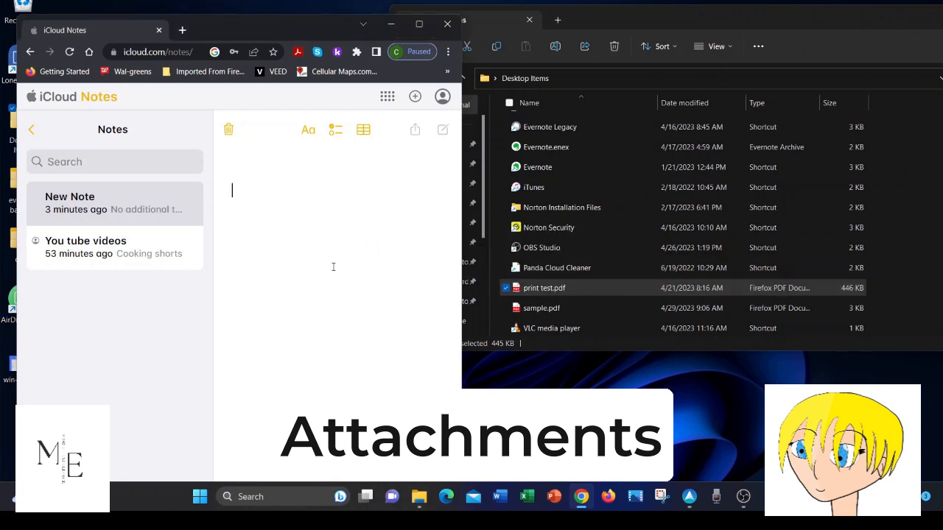
pyautogui.moveTo(409, 161)
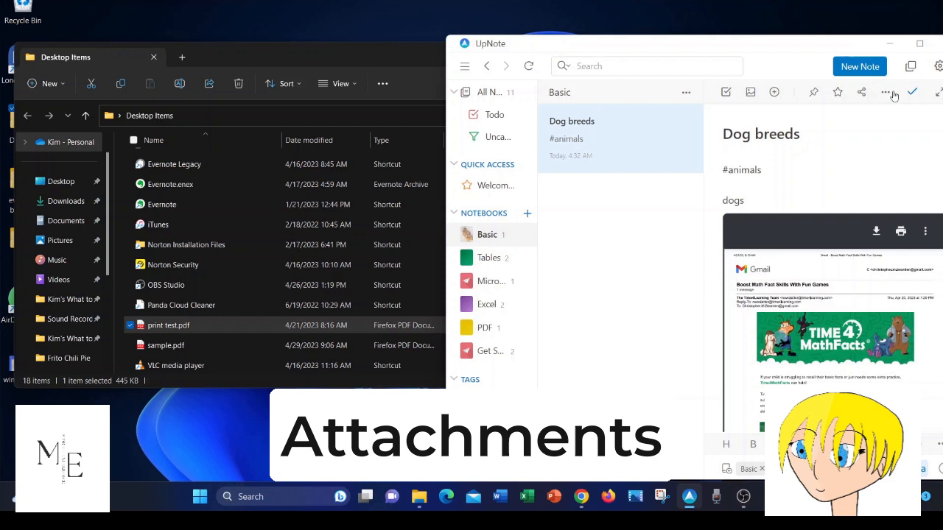
pyautogui.moveTo(751, 512)
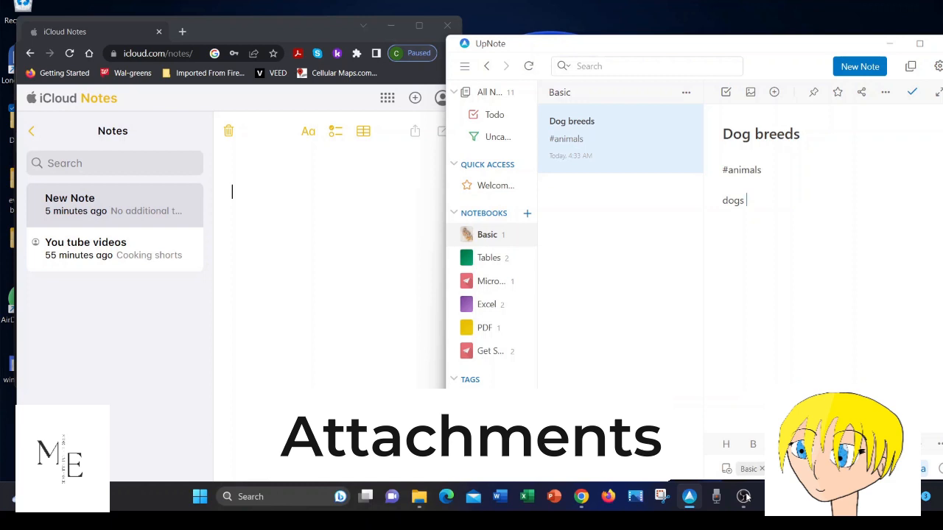
pyautogui.moveTo(689, 495)
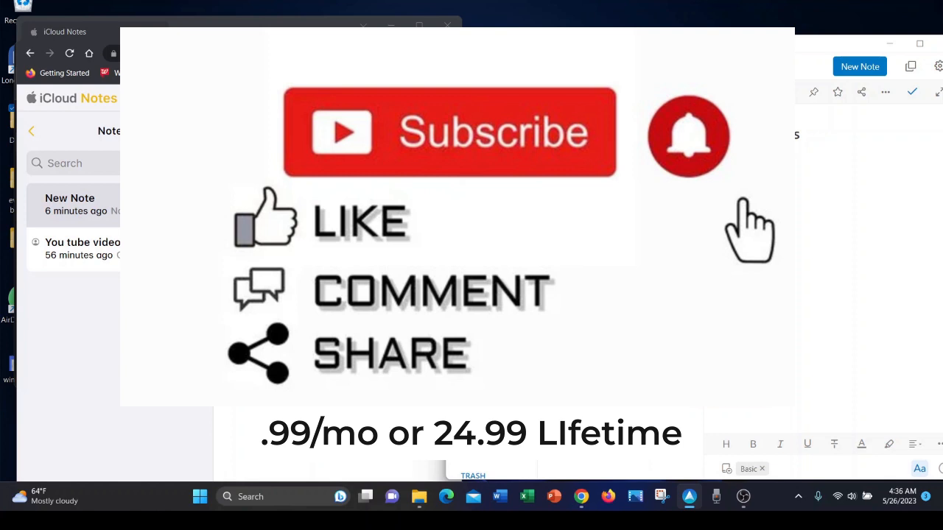
pyautogui.moveTo(748, 479)
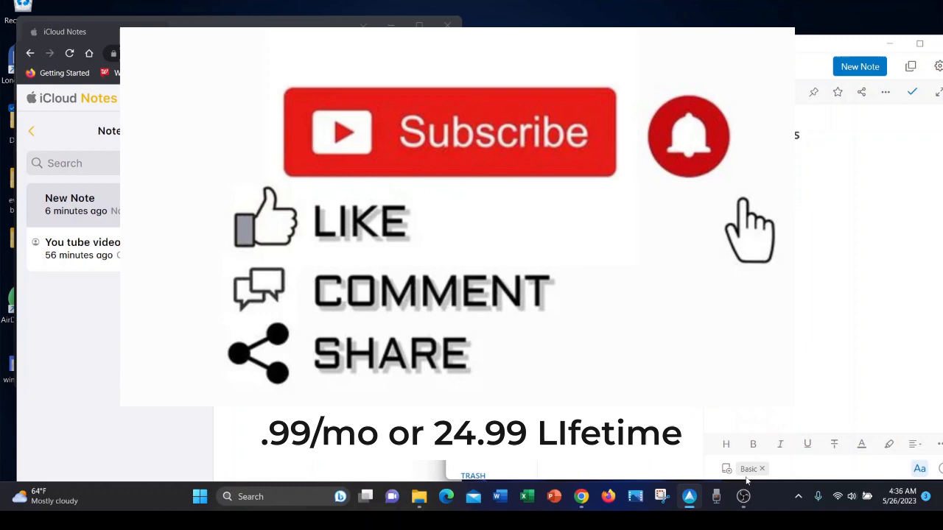
pyautogui.click(688, 496)
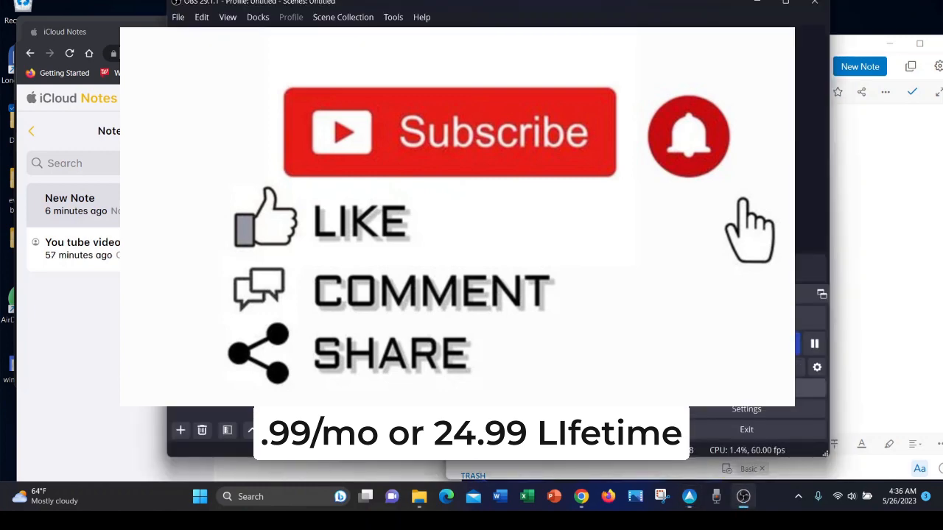